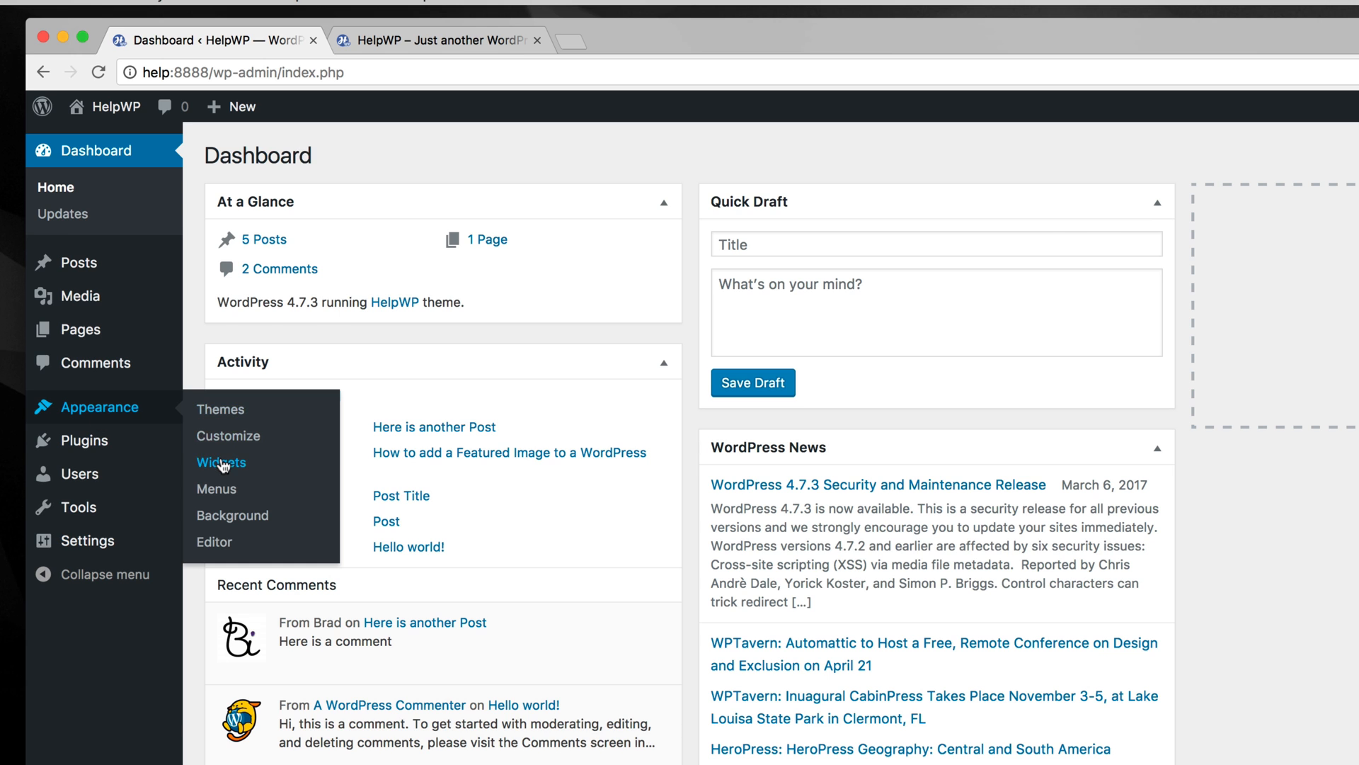
- Open Appearance > Widgets and toggle the Sidebar area to view its Search and Recent Posts widgets
left_click(221, 462)
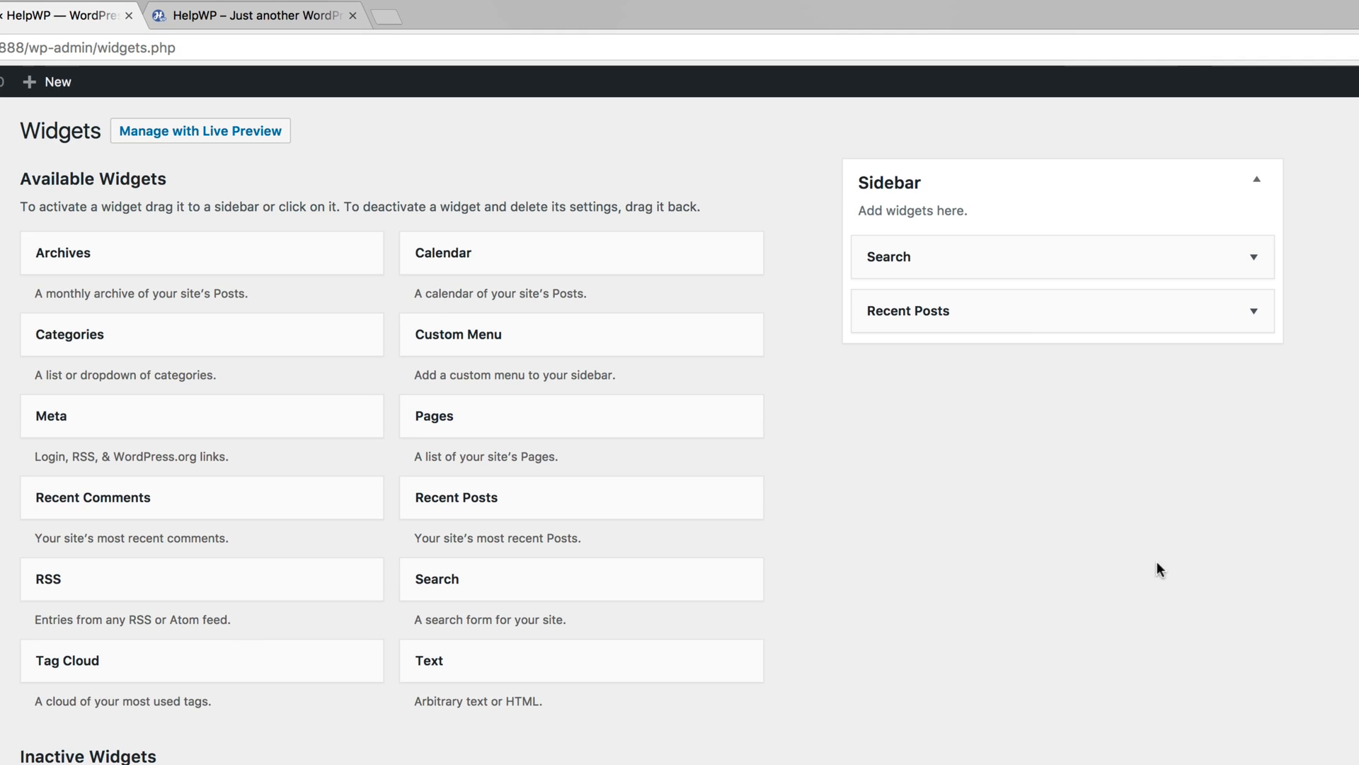
mouse_move(1032, 341)
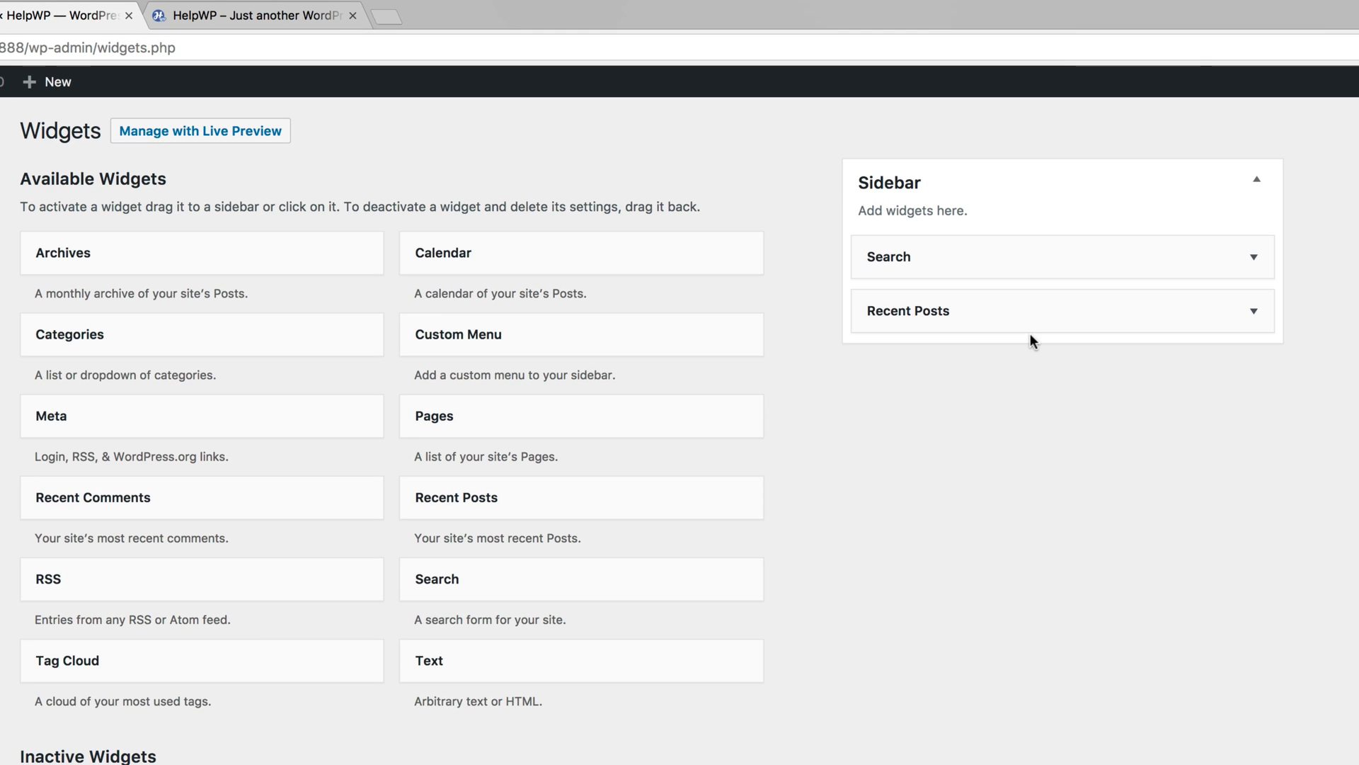
left_click(1257, 179)
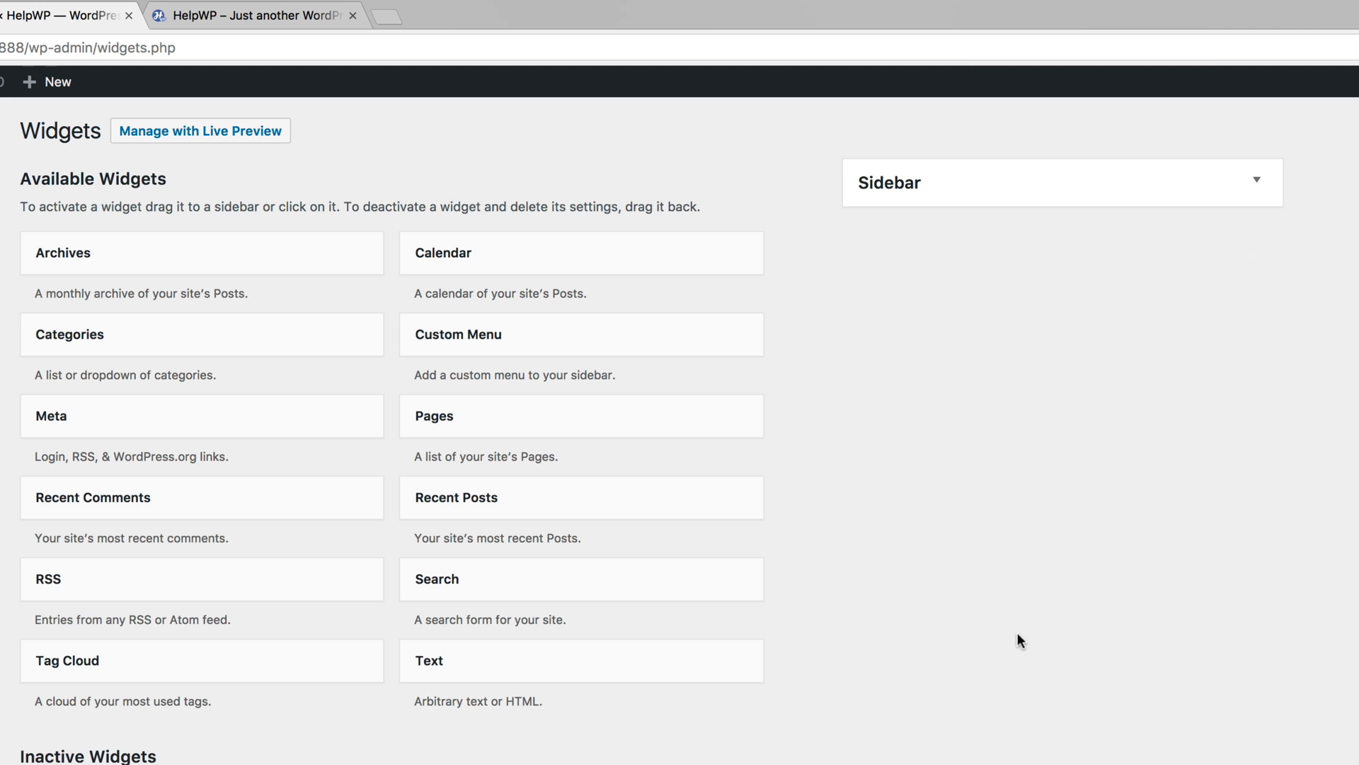
left_click(1253, 182)
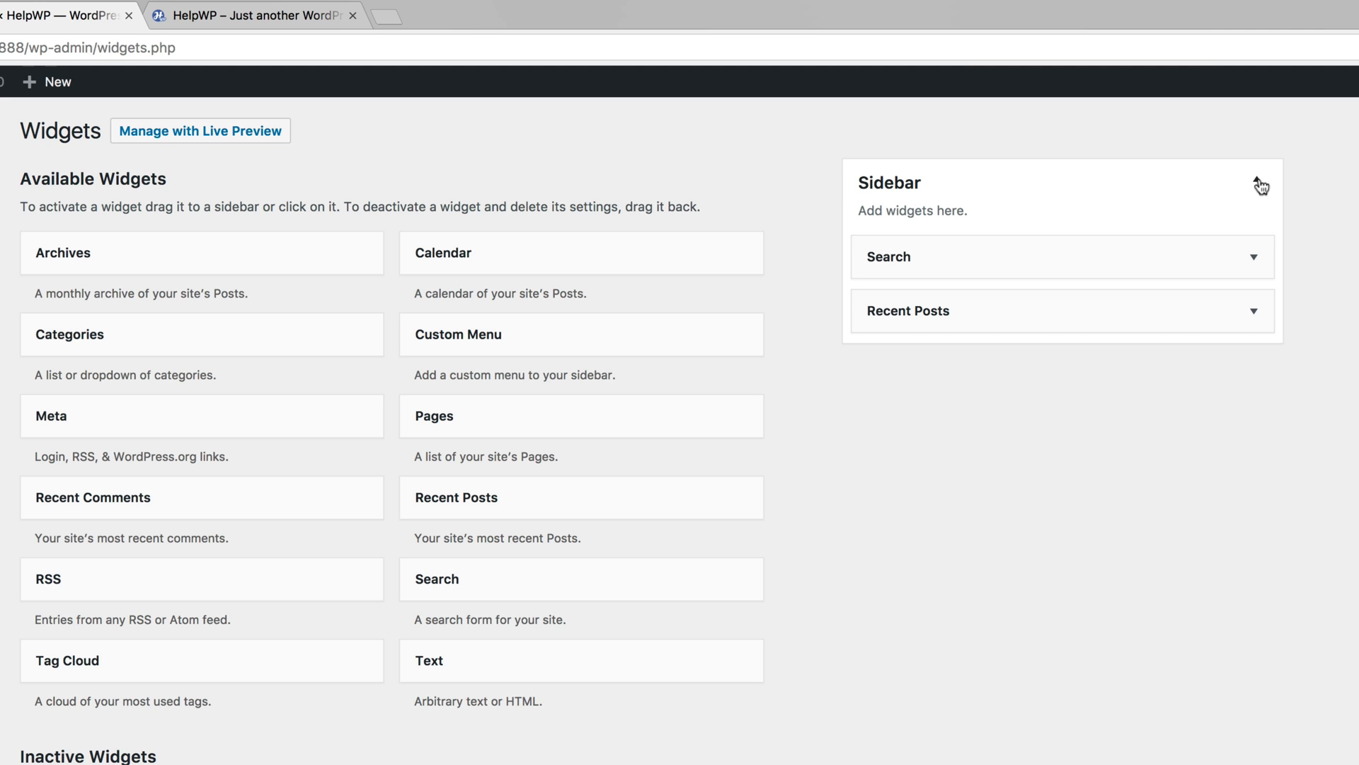
left_click(1261, 182)
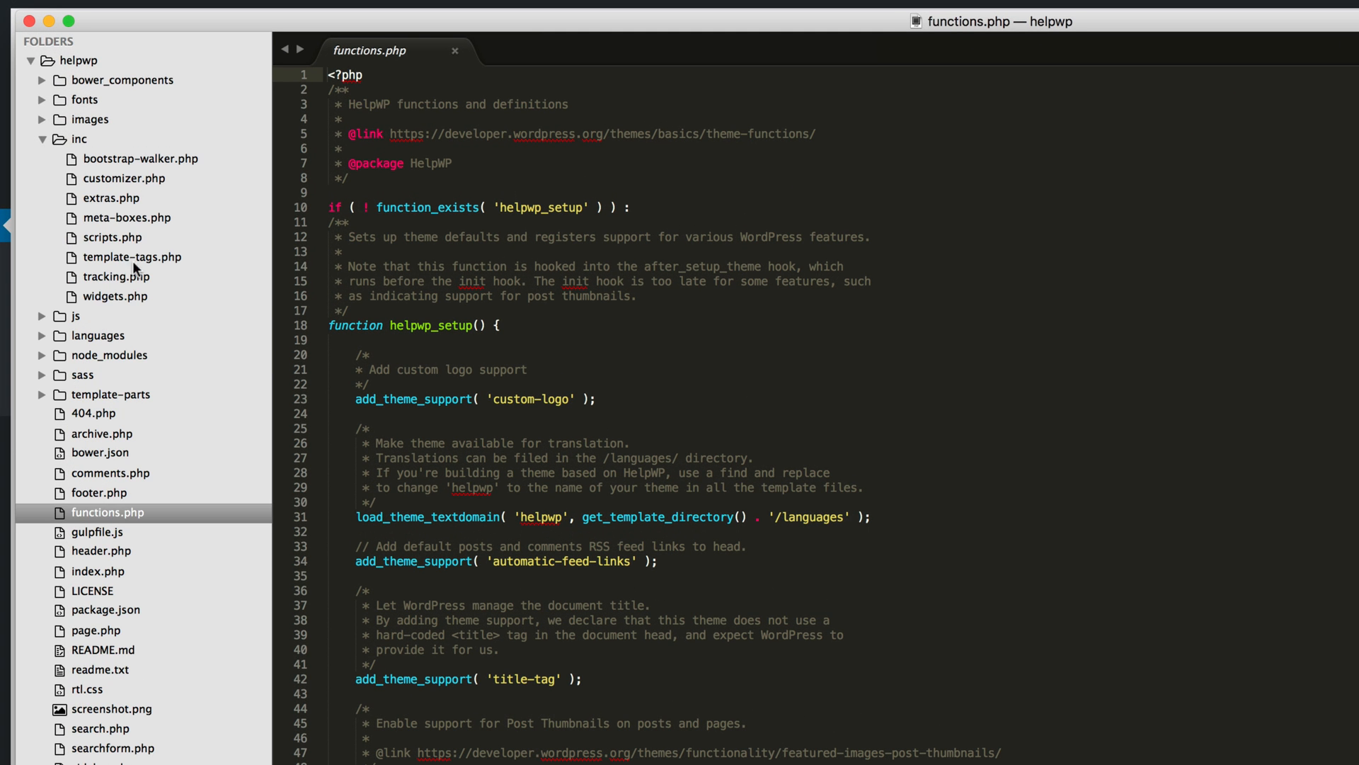
- Open inc/widgets.php from the folder sidebar to view the Sidebar registration code
left_click(115, 296)
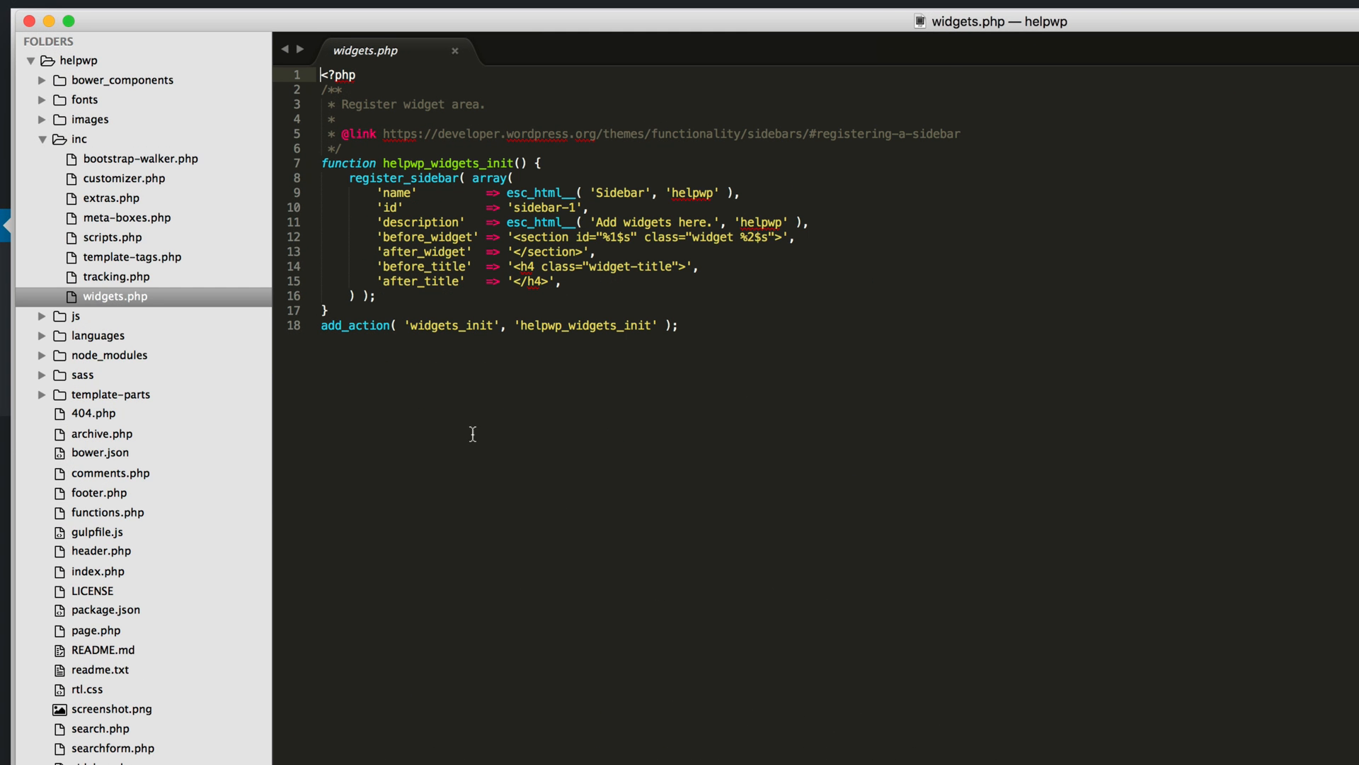
mouse_move(494, 347)
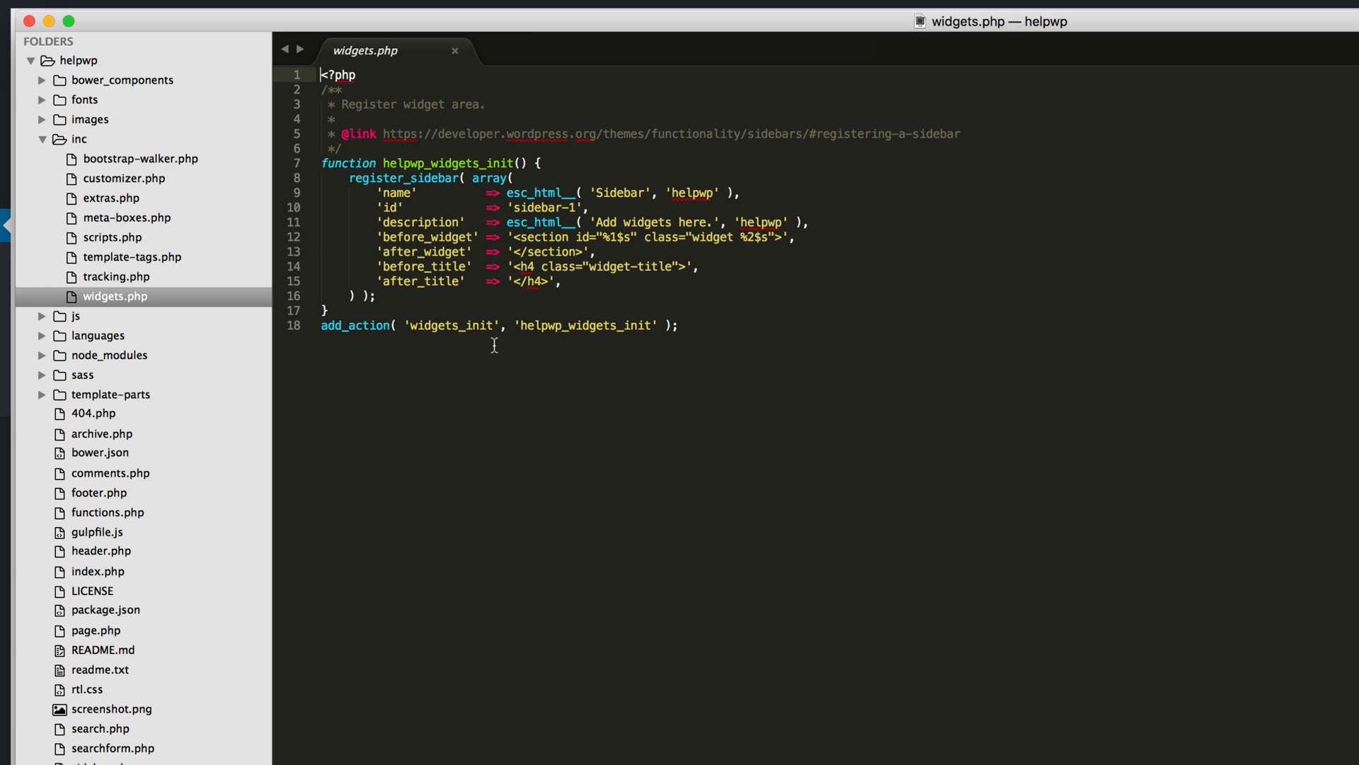
mouse_move(152, 609)
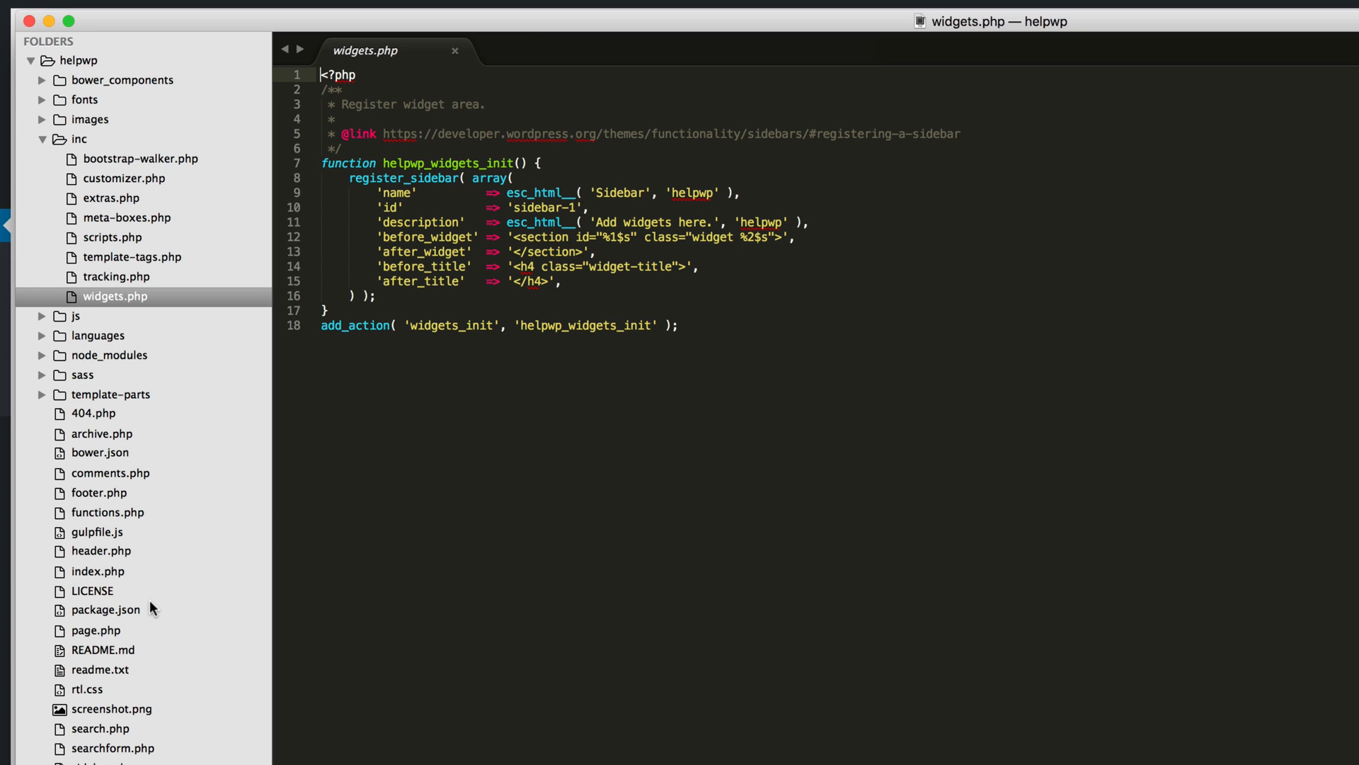
mouse_move(448, 329)
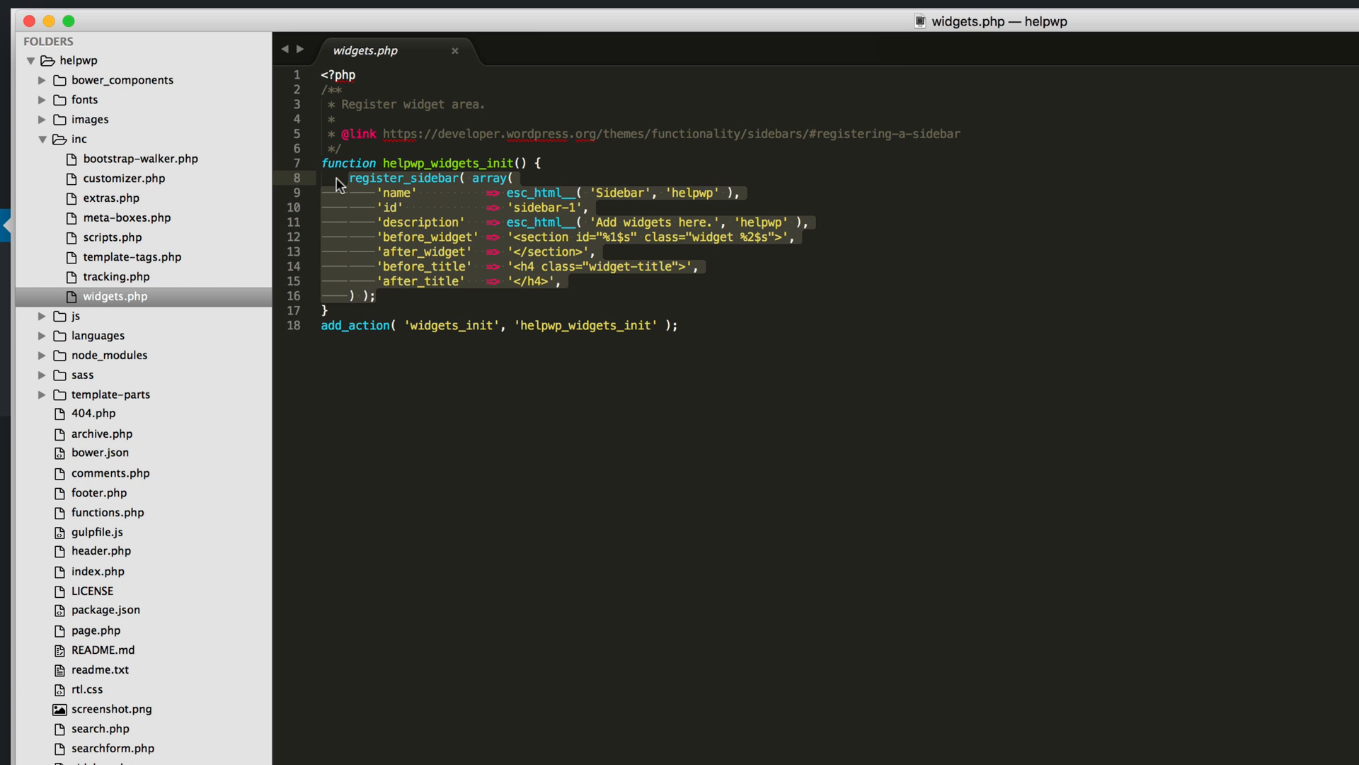
- Duplicate the register_sidebar block and rename the copy to 'Contact' with id 'contact'
key("enter")
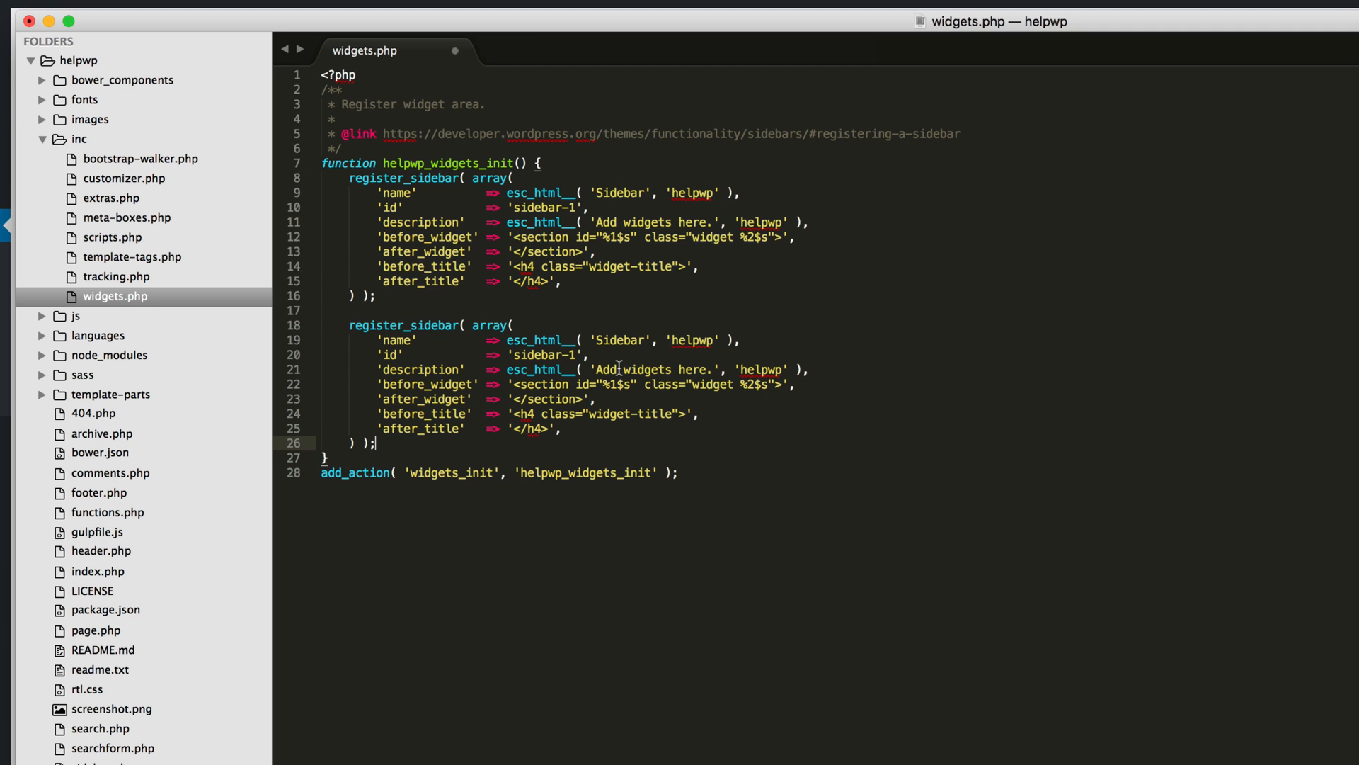
double_click(619, 340)
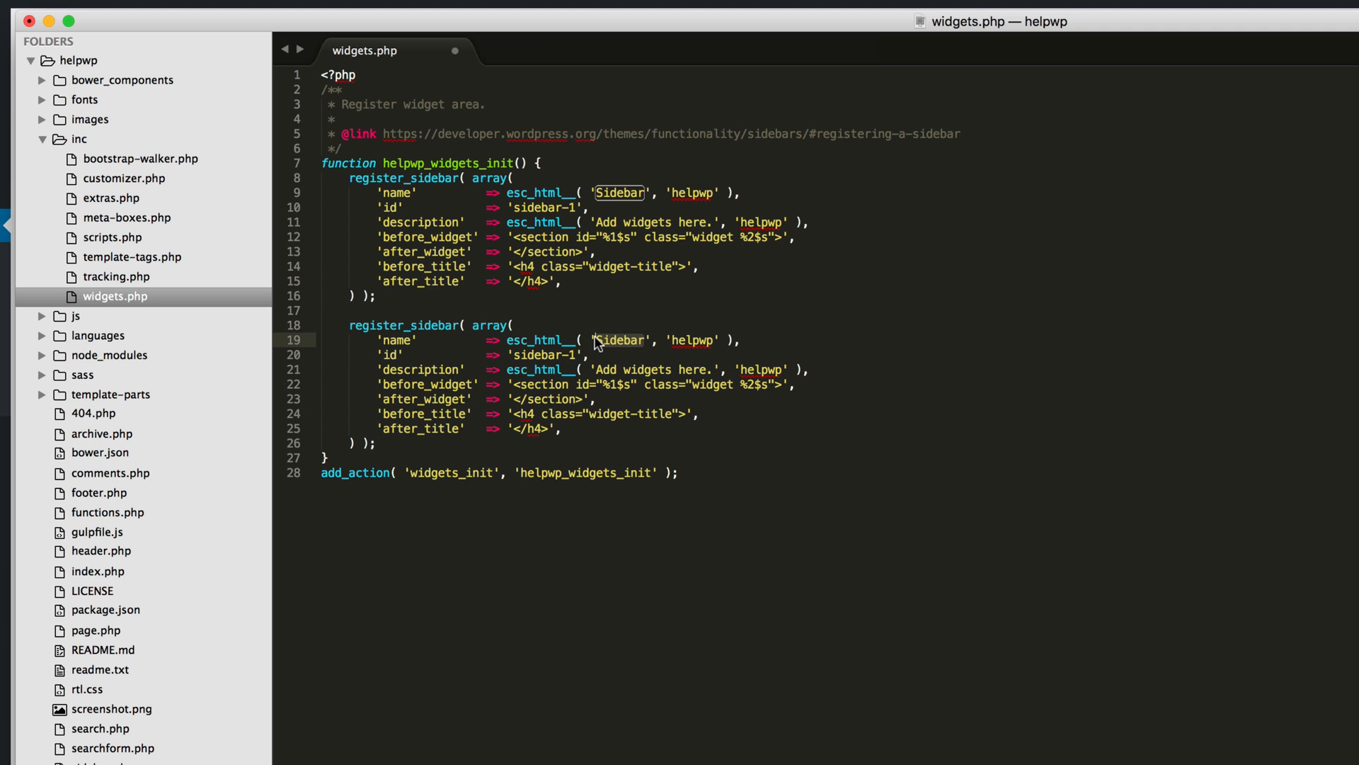
type("Contact")
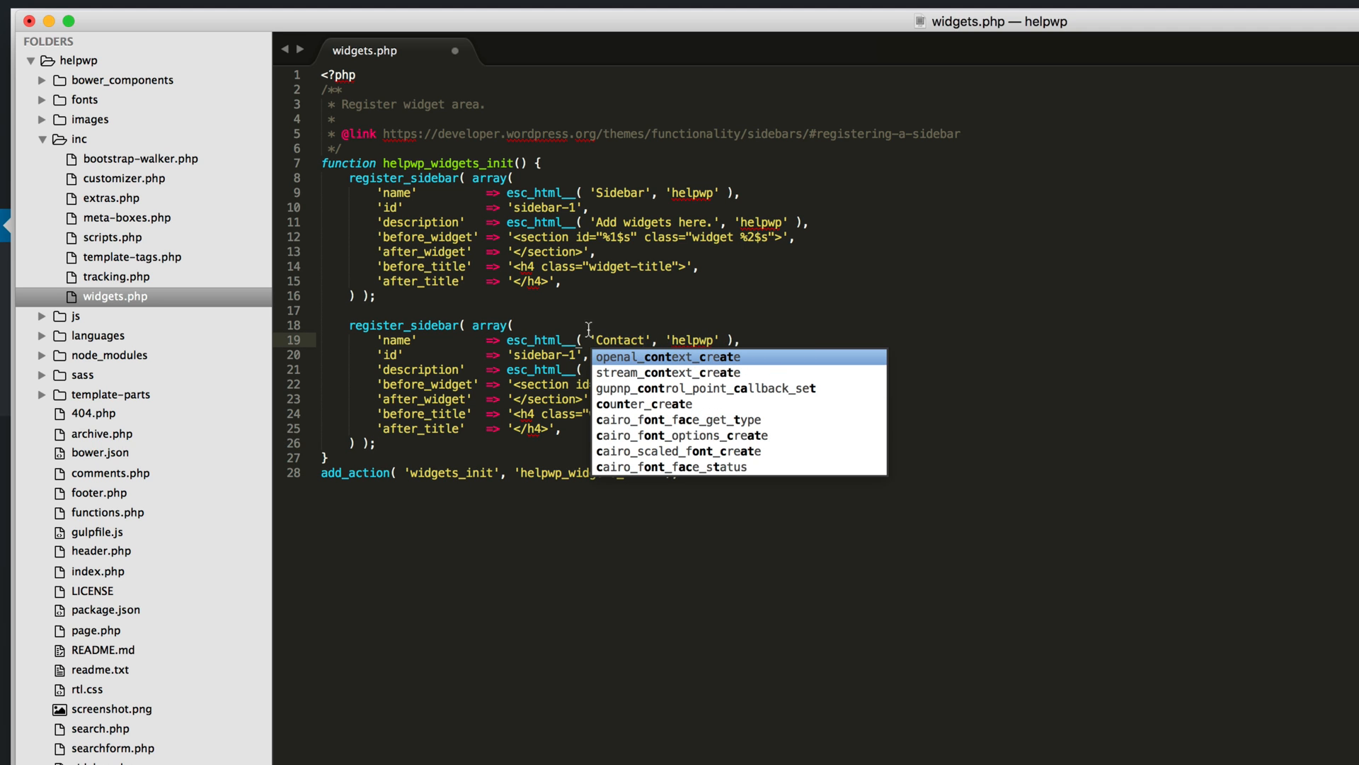
key("escape")
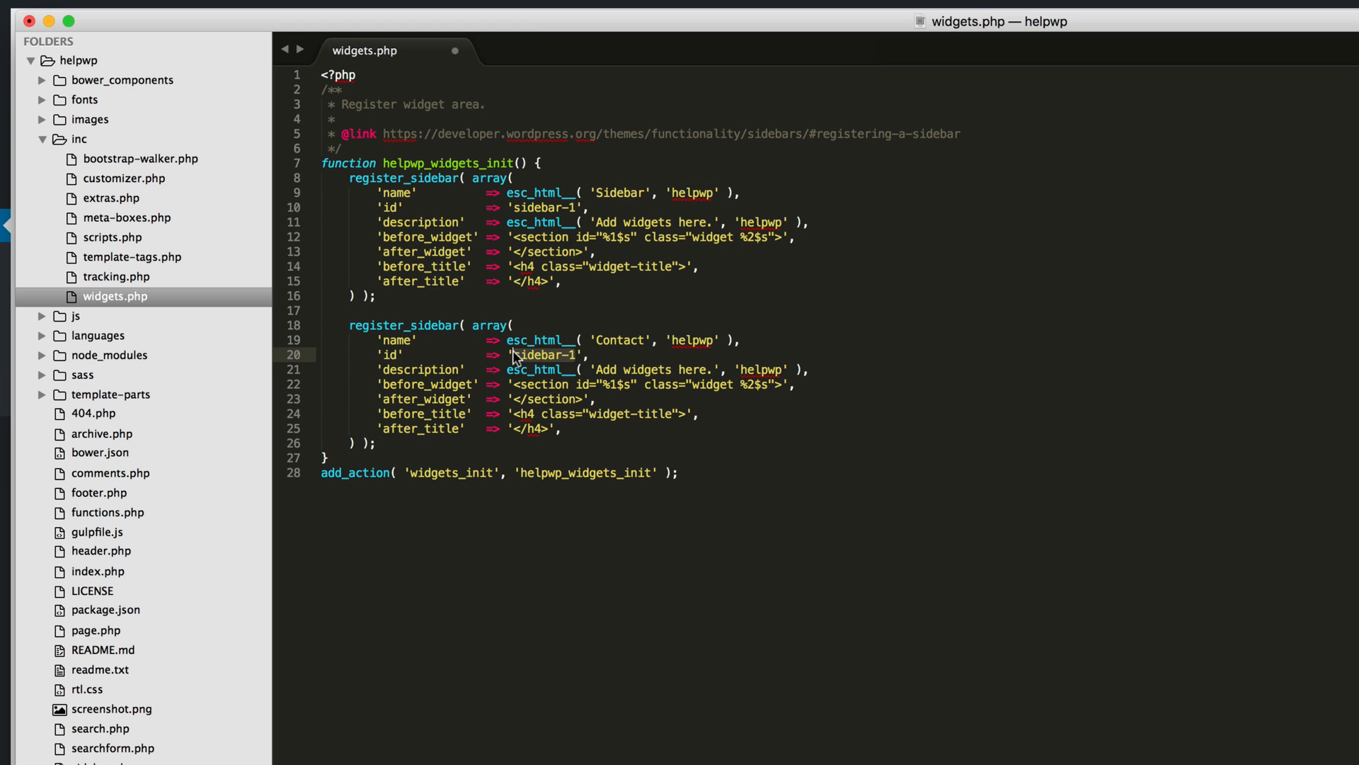
type("contact")
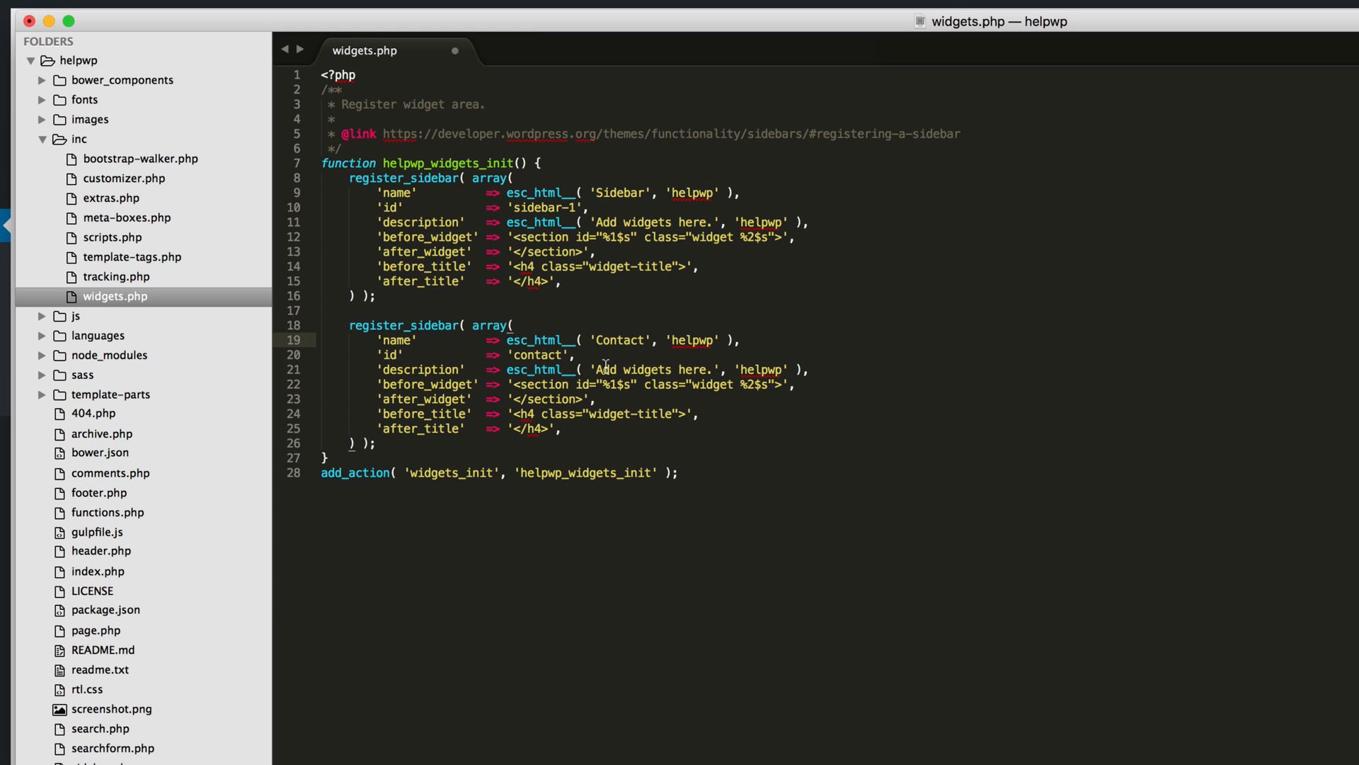
mouse_move(478, 405)
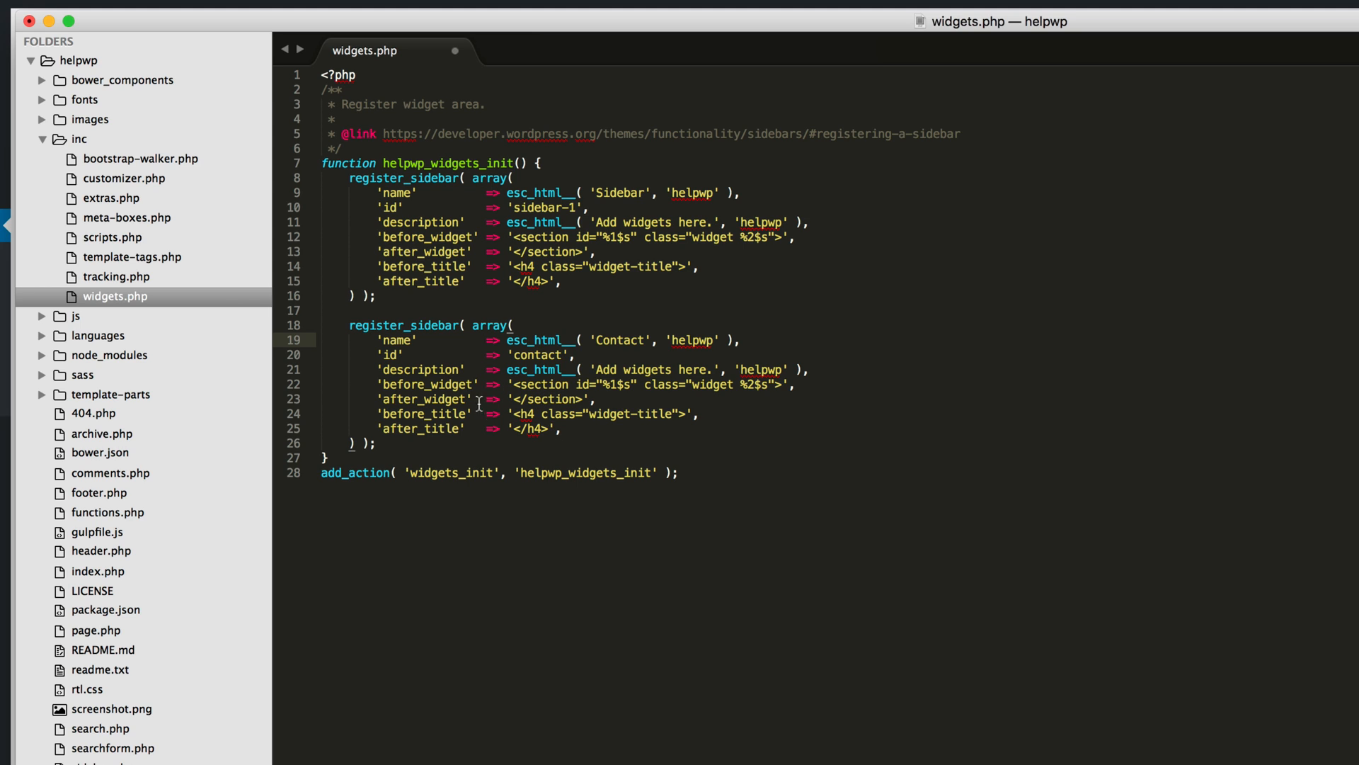
mouse_move(483, 383)
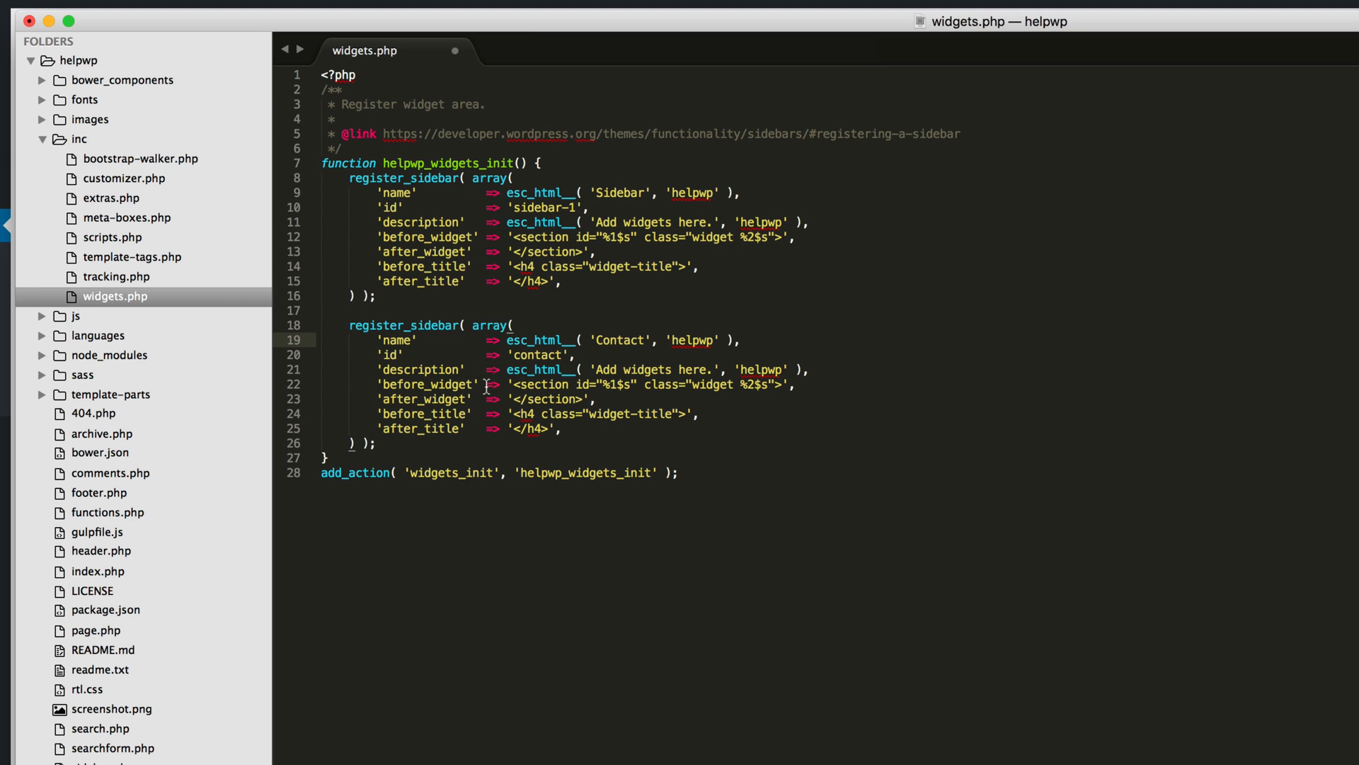
mouse_move(476, 398)
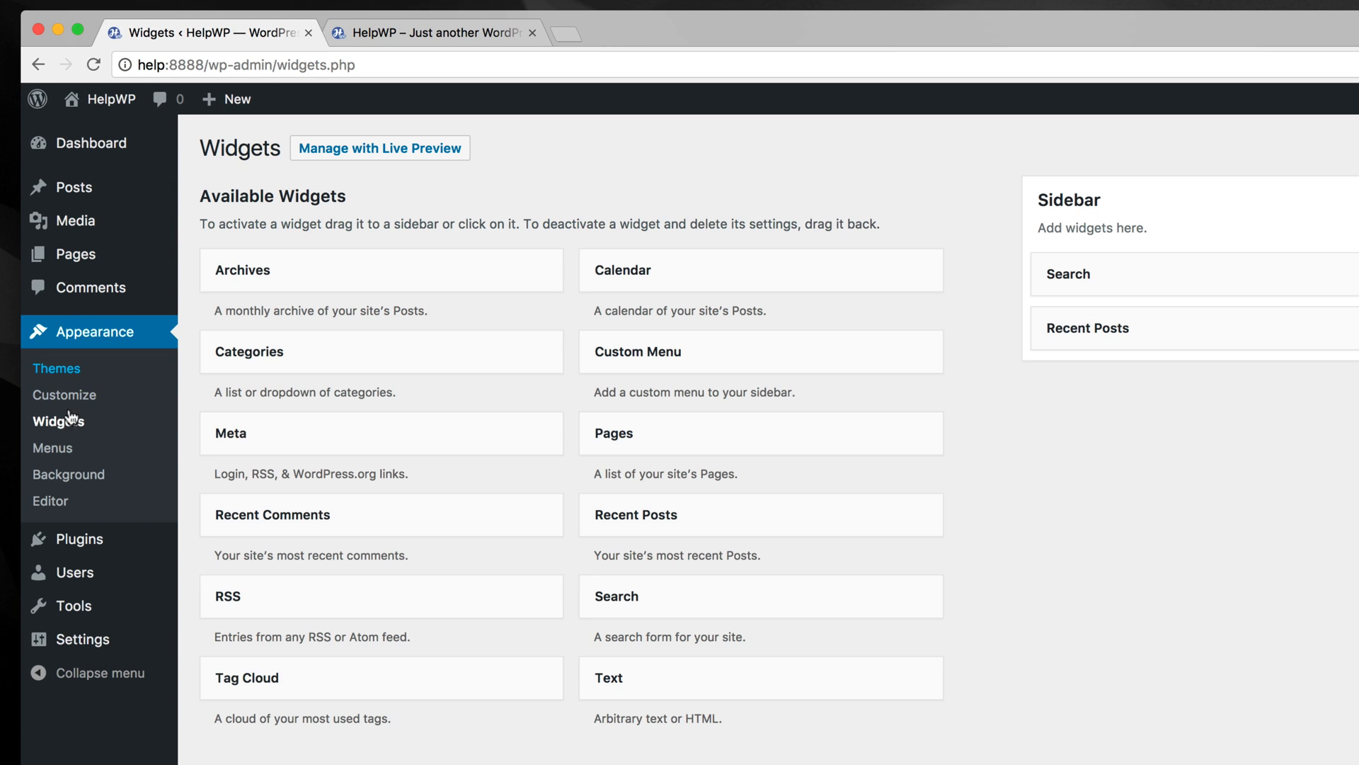
mouse_move(888, 188)
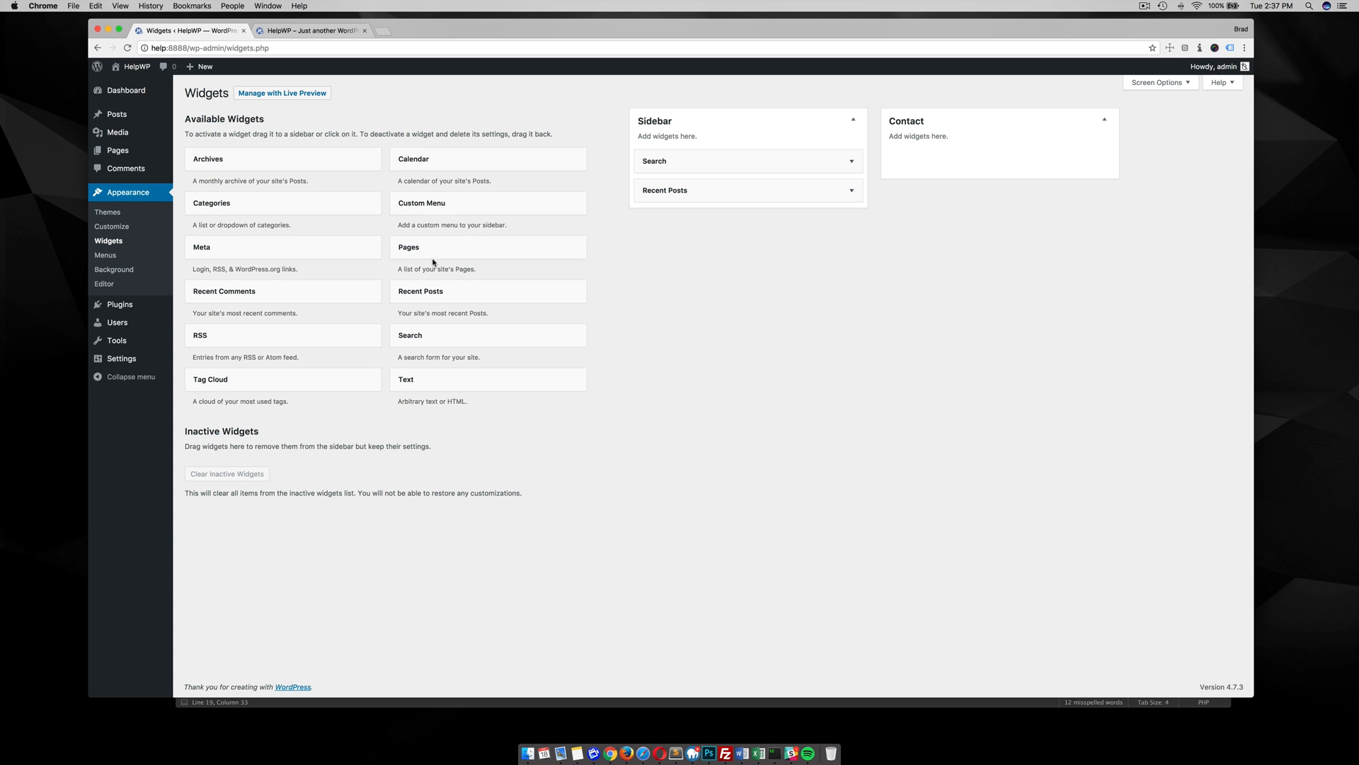
mouse_move(742, 347)
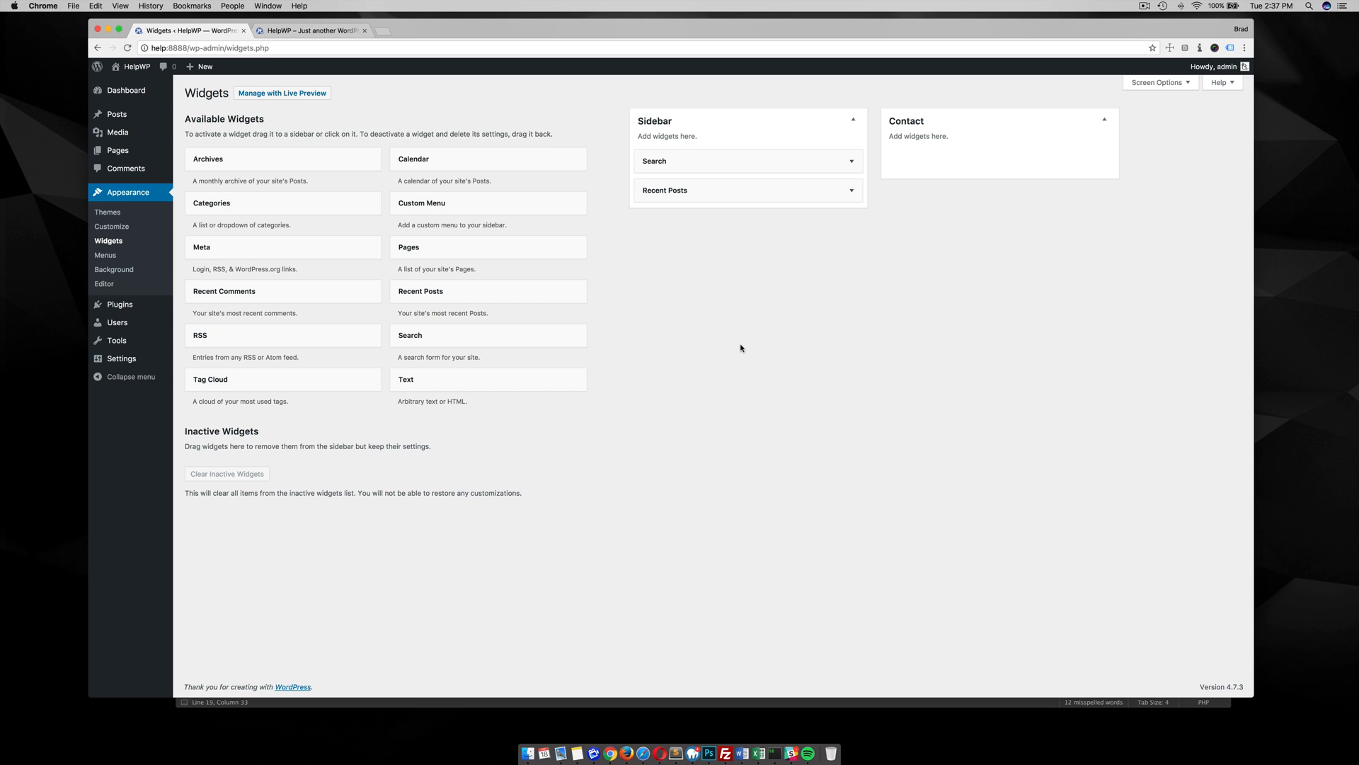